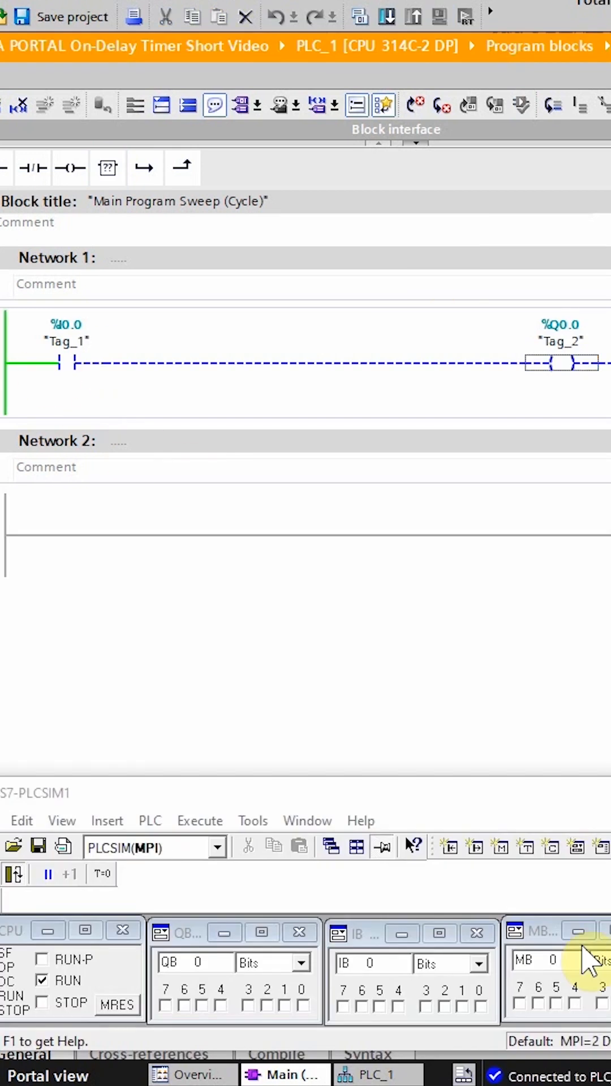
# Go offline to end the connection to PLC_1 for offline editing
pyautogui.click(477, 1002)
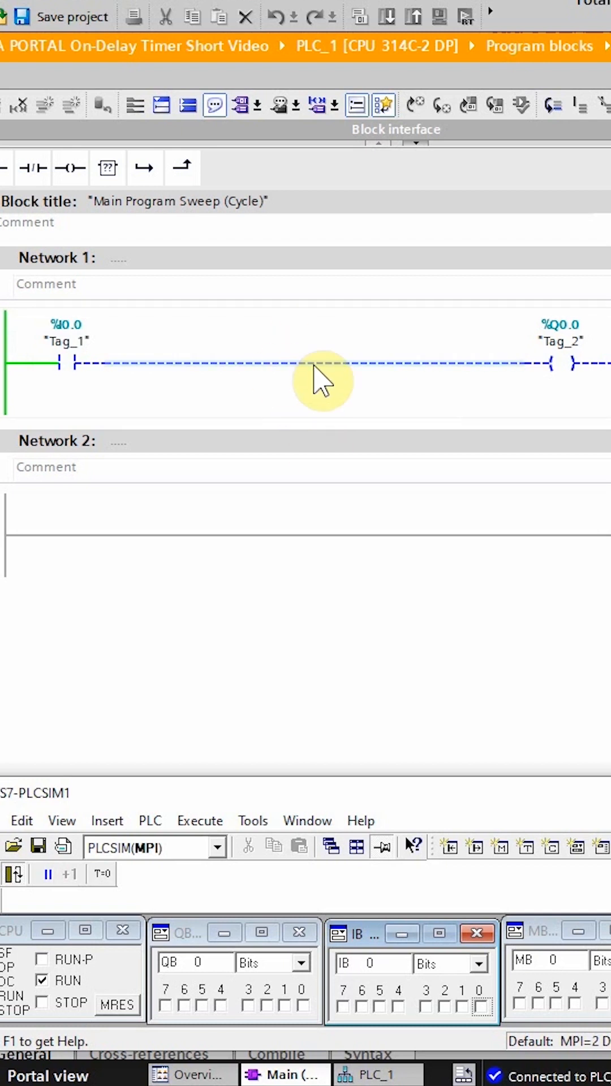
pyautogui.moveTo(526, 385)
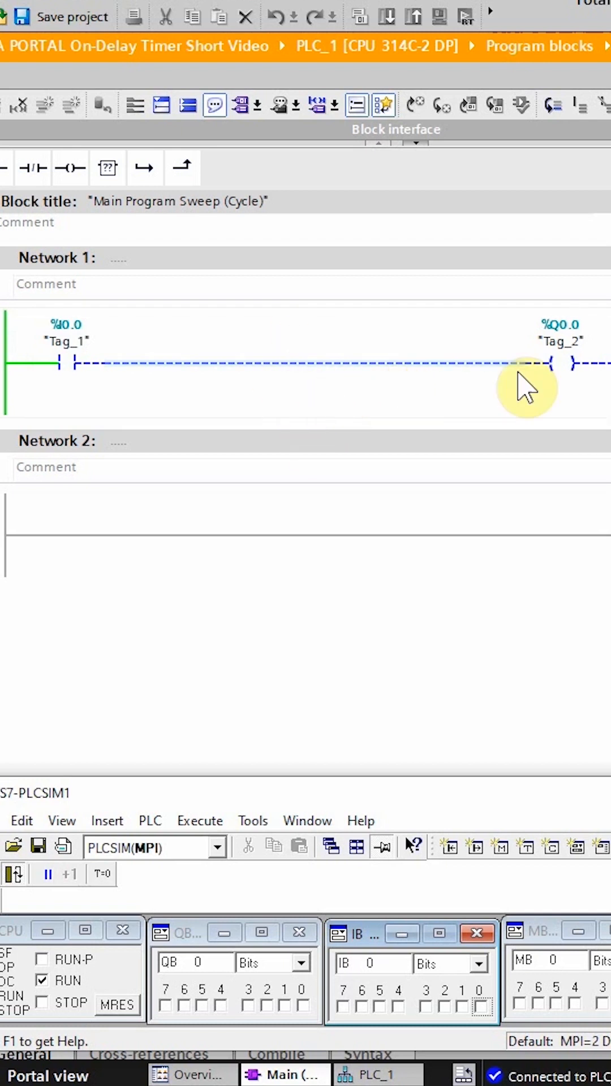
pyautogui.moveTo(558, 412)
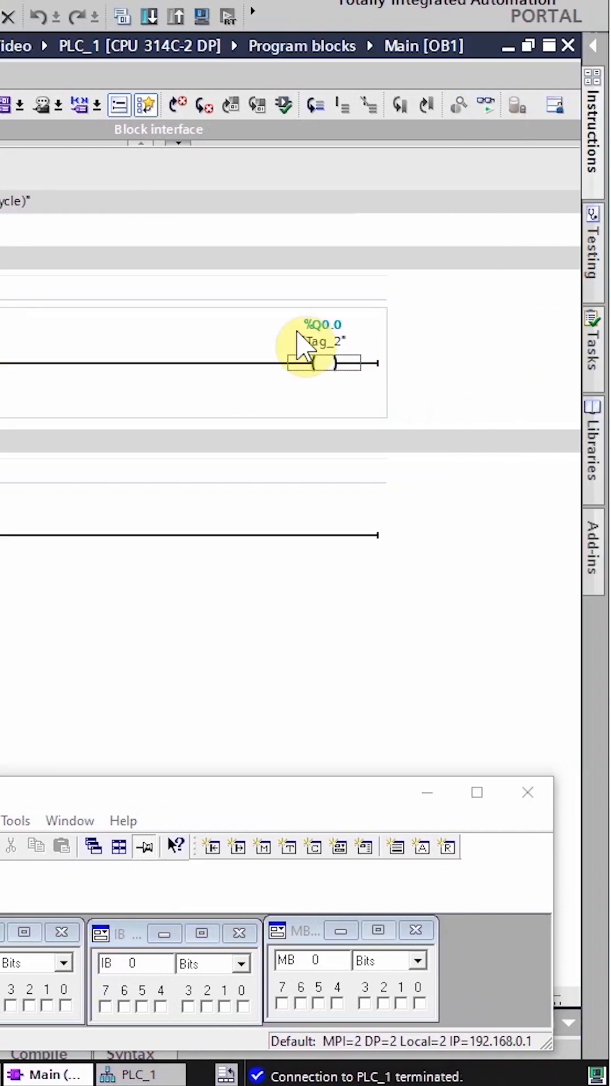
pyautogui.click(135, 363)
pyautogui.write('S5T')
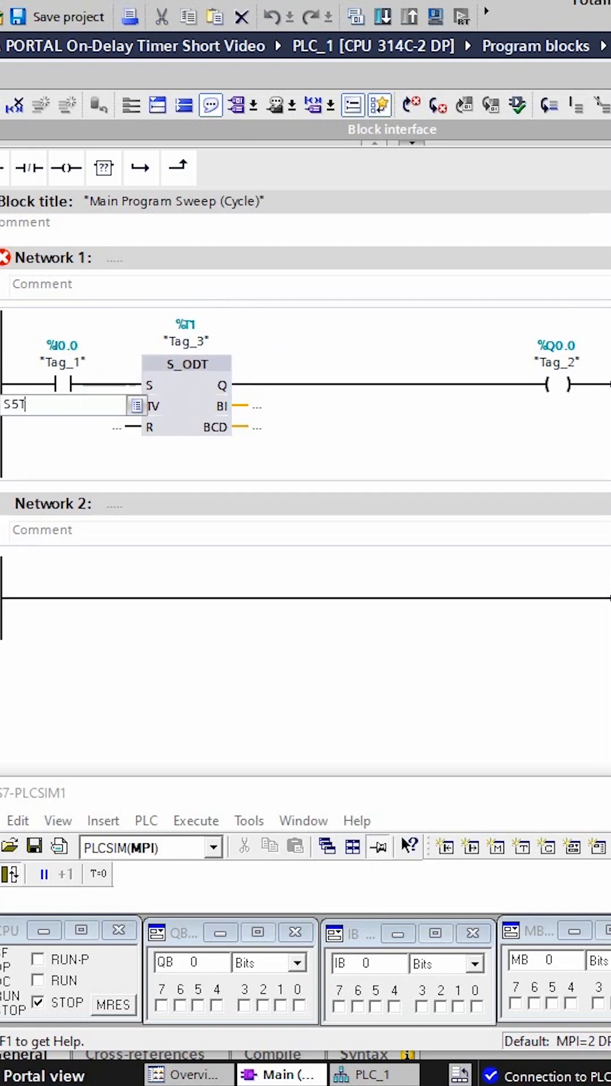
# Enter S5T#5 as the preset time on the S_ODT timer T1's TV input
pyautogui.write('#5')
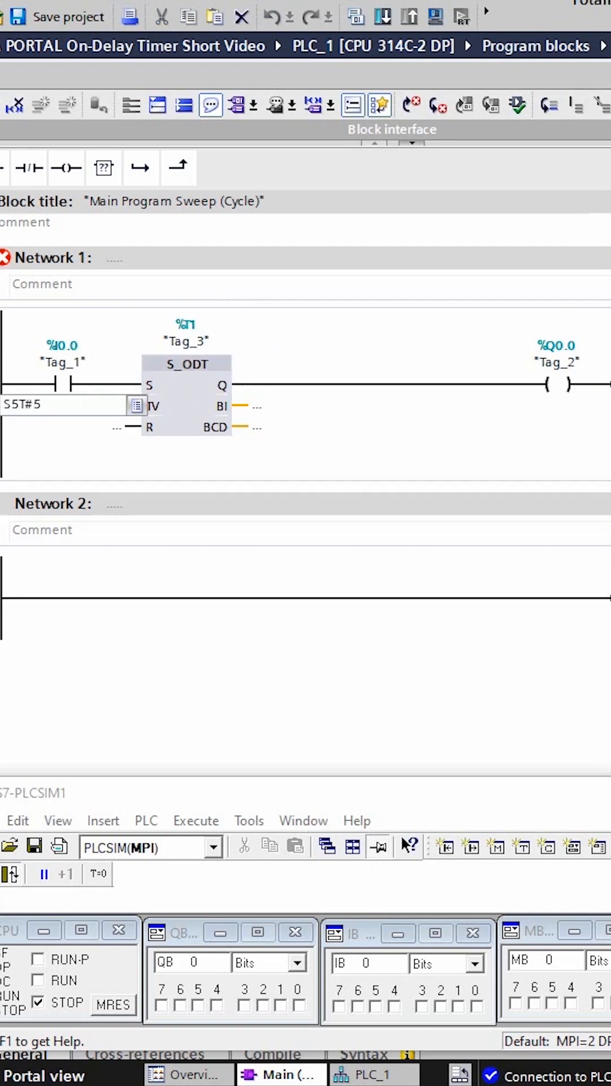